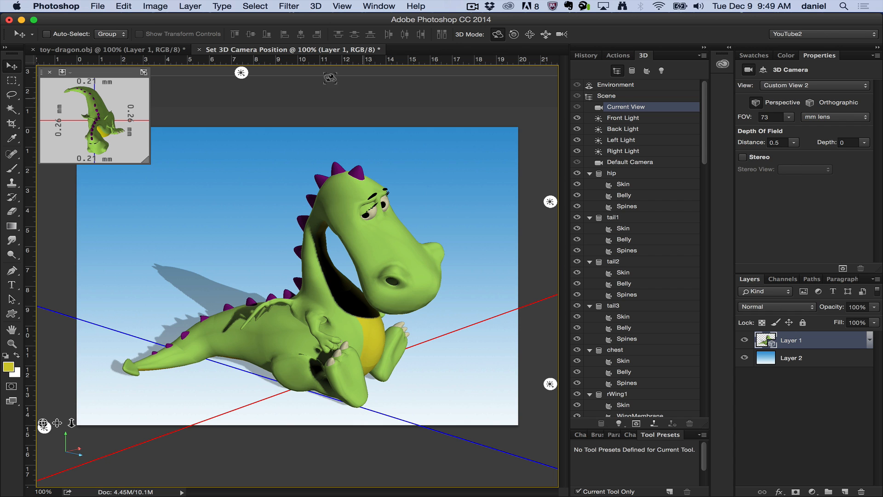
Step: Explore the 3D menu commands and select the dragon's head mesh in the 3D panel
{"action": "left_click", "coordinate": [315, 6]}
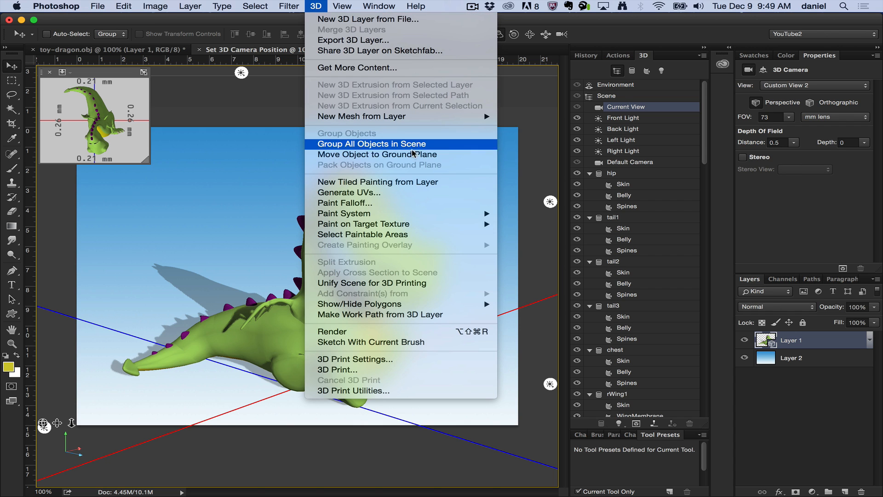
{"action": "left_click", "coordinate": [371, 143]}
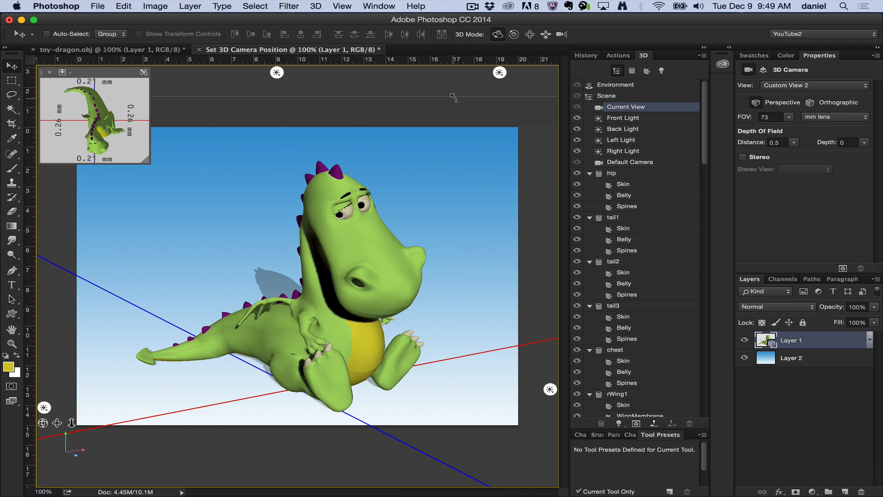
{"action": "left_click_drag", "start_coordinate": [454, 98], "coordinate": [499, 93]}
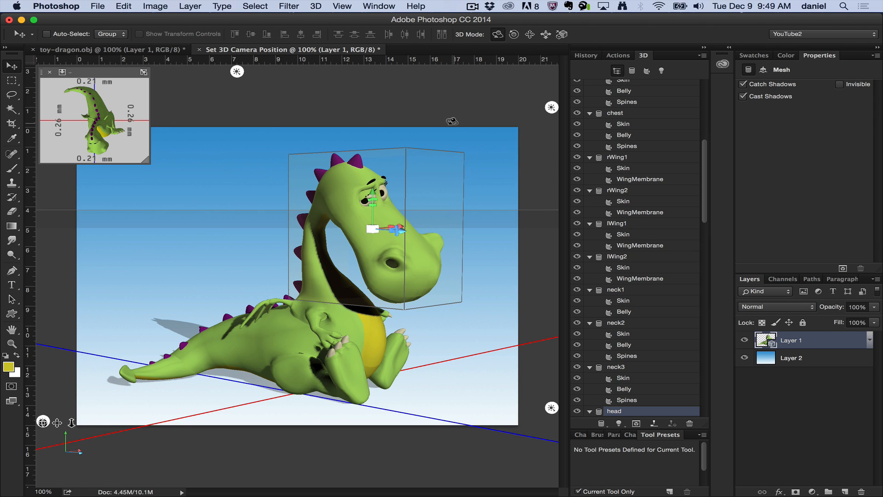
{"action": "left_click", "coordinate": [615, 112]}
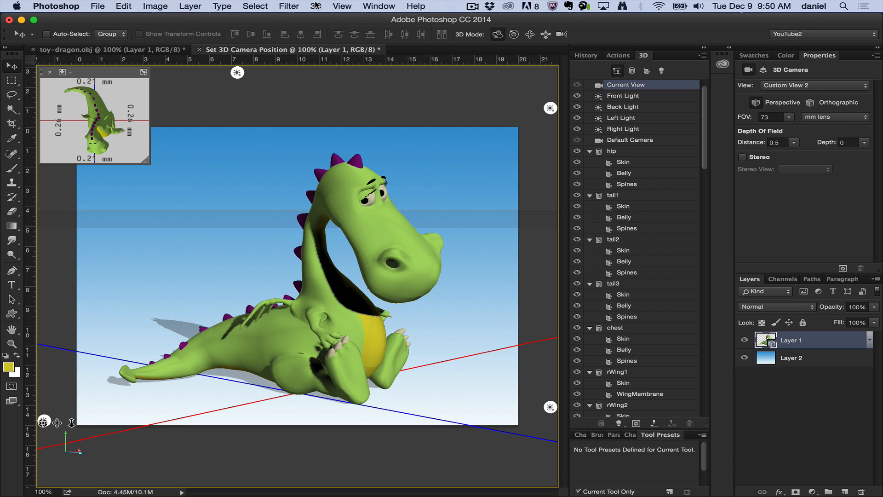
Step: Group all the dragon's mesh pieces into one Scene Objects group via 3D > Group All Objects in Scene
{"action": "left_click", "coordinate": [314, 5]}
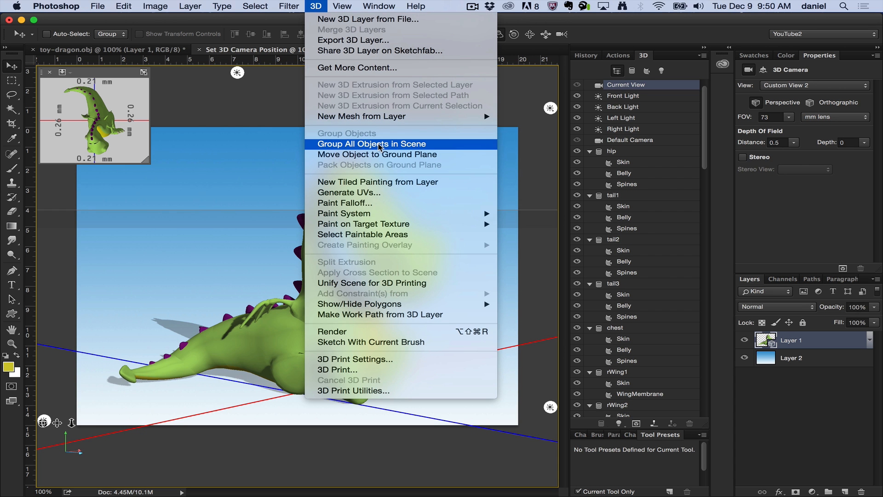
{"action": "left_click", "coordinate": [373, 143]}
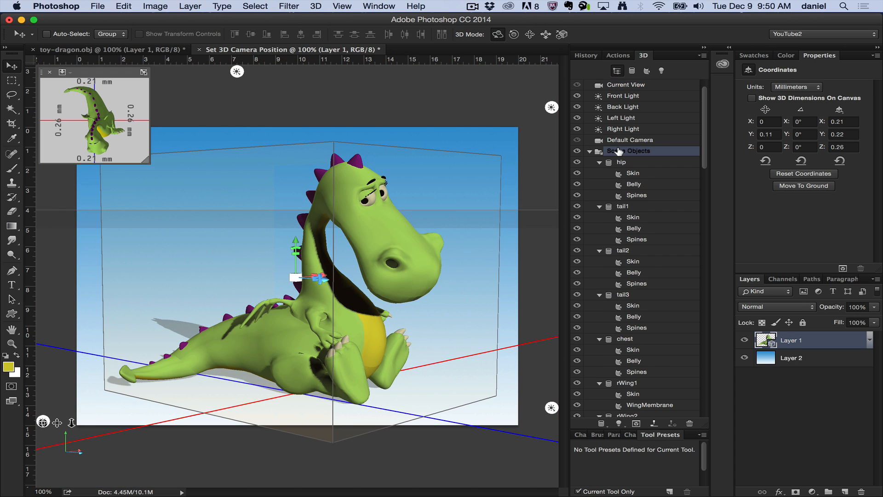